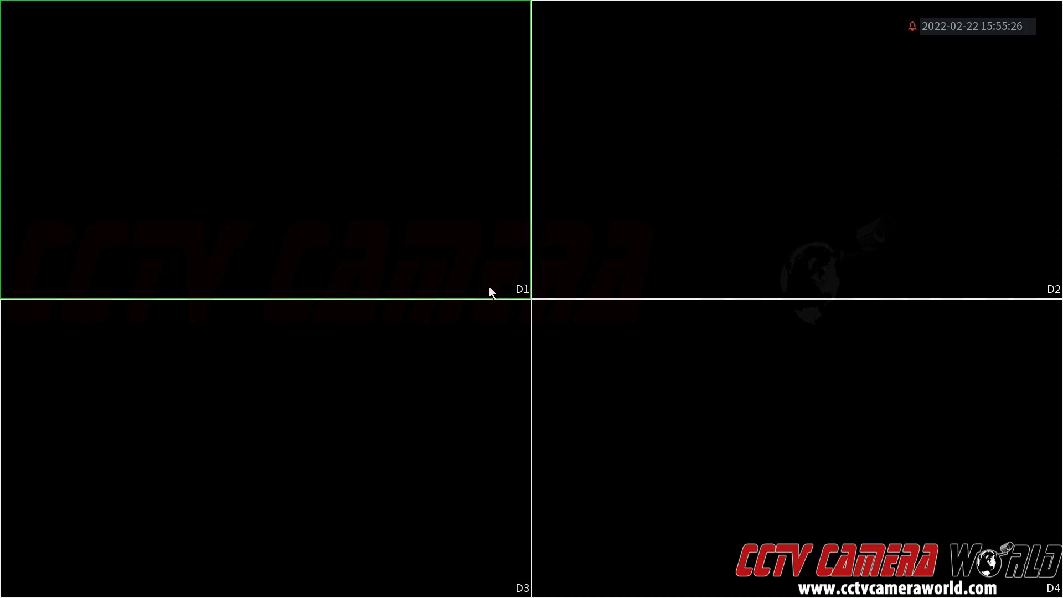
{"action": "mouse_move", "coordinate": [481, 292]}
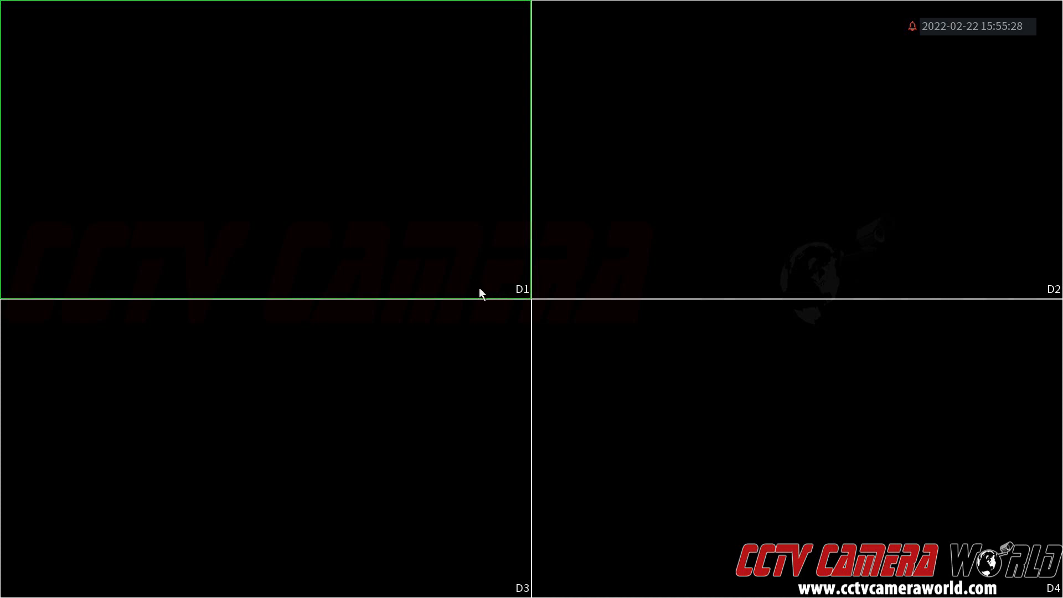
Log in as admin with the unlock pattern from live view to reach the main menu.
{"action": "right_click", "coordinate": [481, 291]}
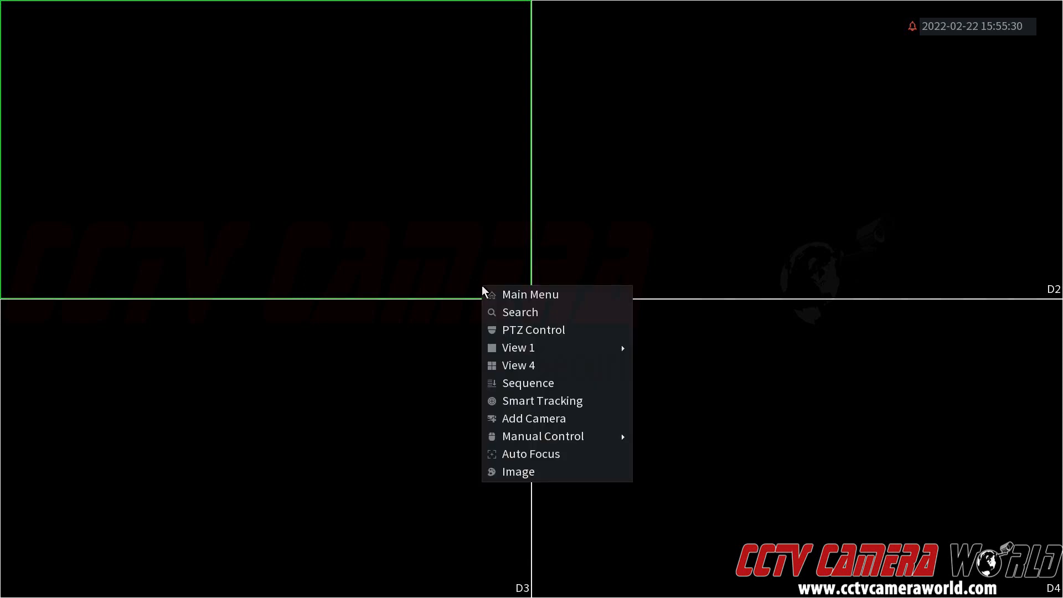
{"action": "left_click", "coordinate": [530, 294]}
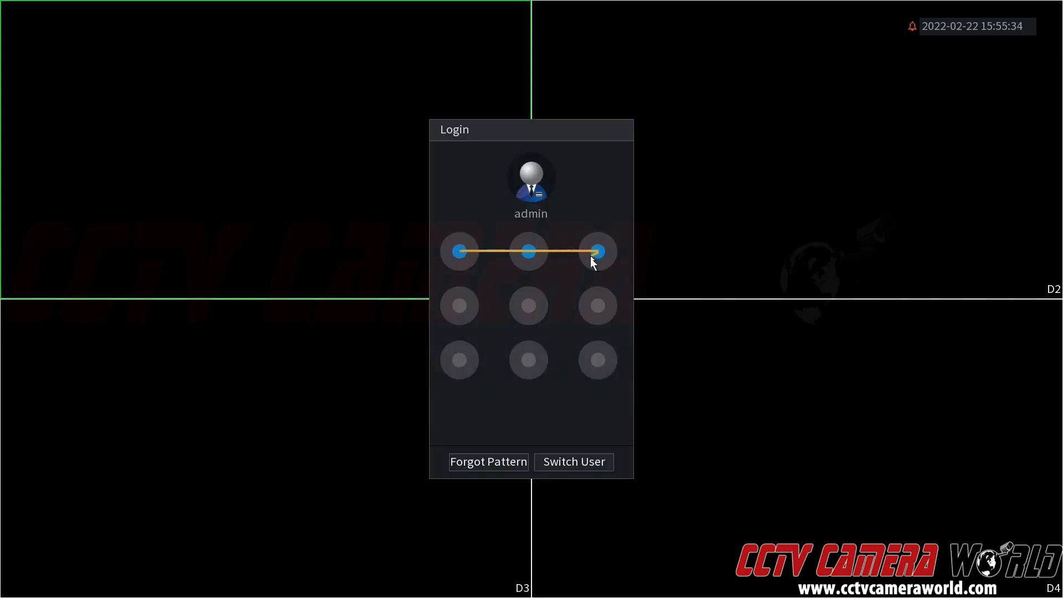
{"action": "left_click", "coordinate": [596, 252]}
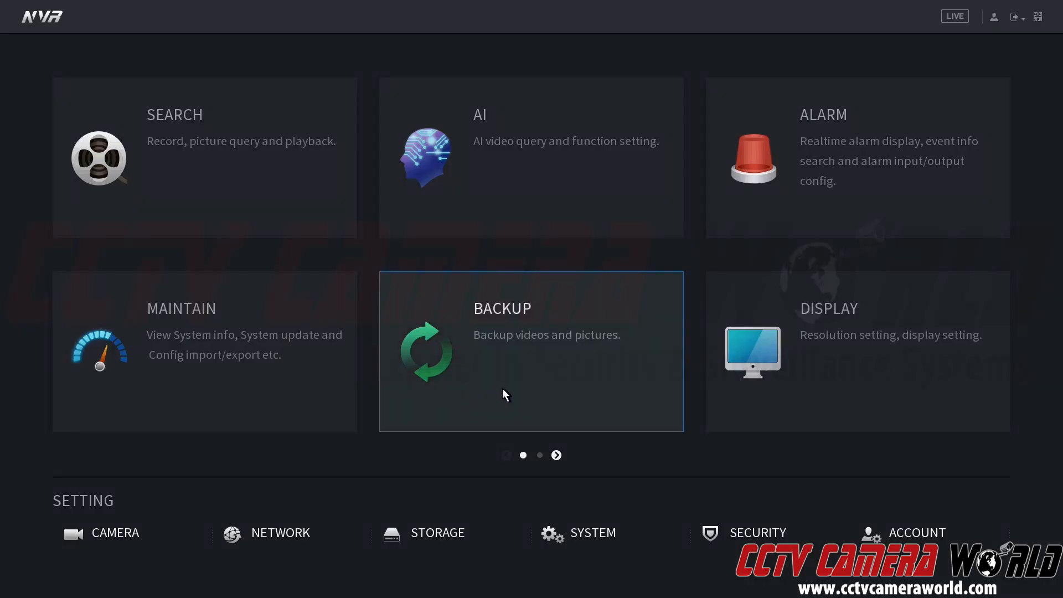
{"action": "mouse_move", "coordinate": [884, 524]}
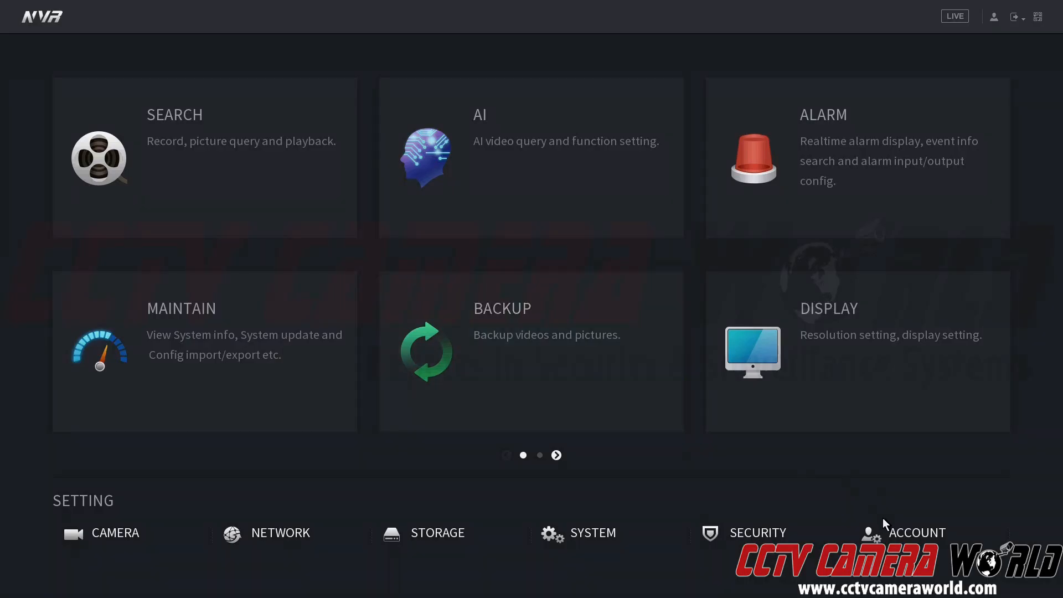
{"action": "mouse_move", "coordinate": [916, 533]}
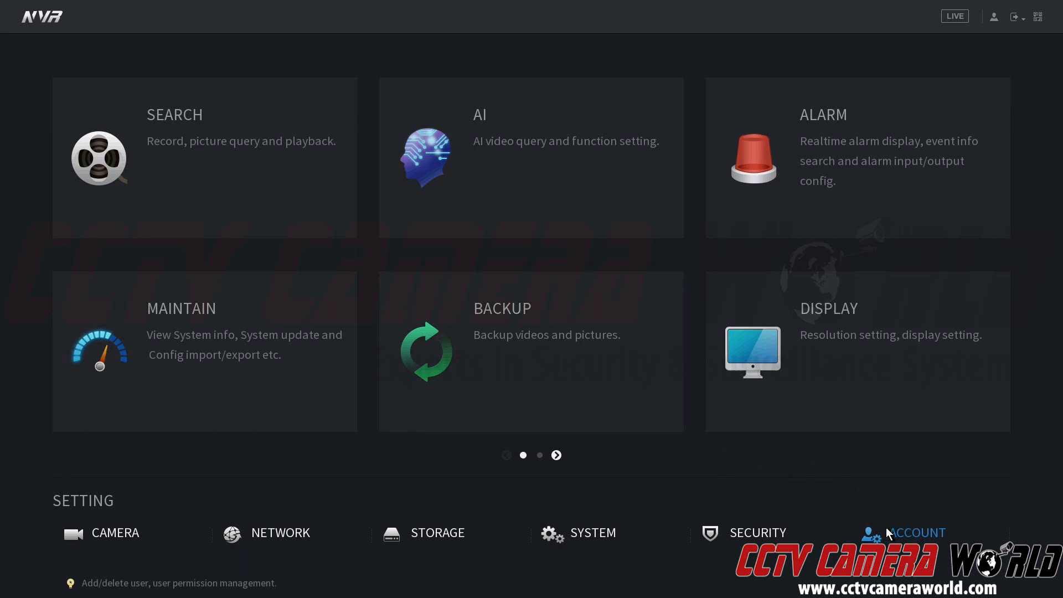
Go to Setting > Account and open the admin account's Modify settings.
{"action": "left_click", "coordinate": [915, 532]}
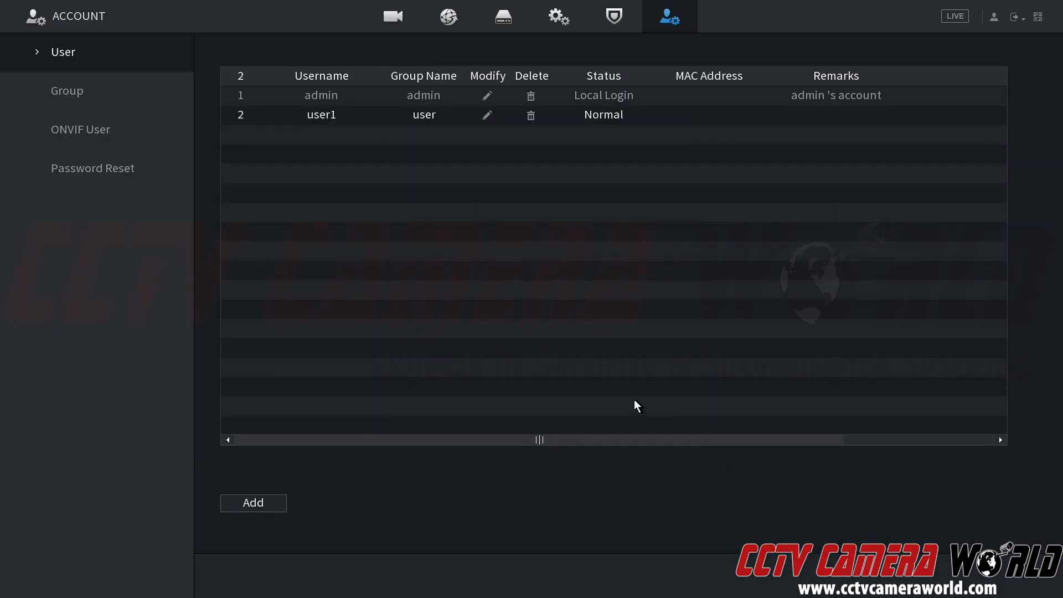
{"action": "mouse_move", "coordinate": [357, 109]}
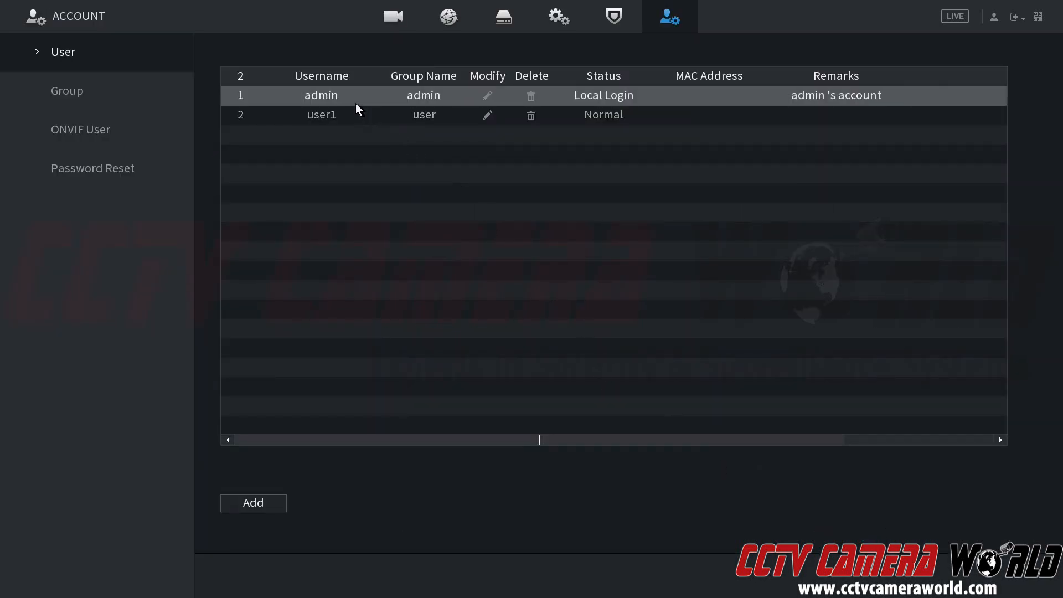
{"action": "left_click", "coordinate": [321, 114]}
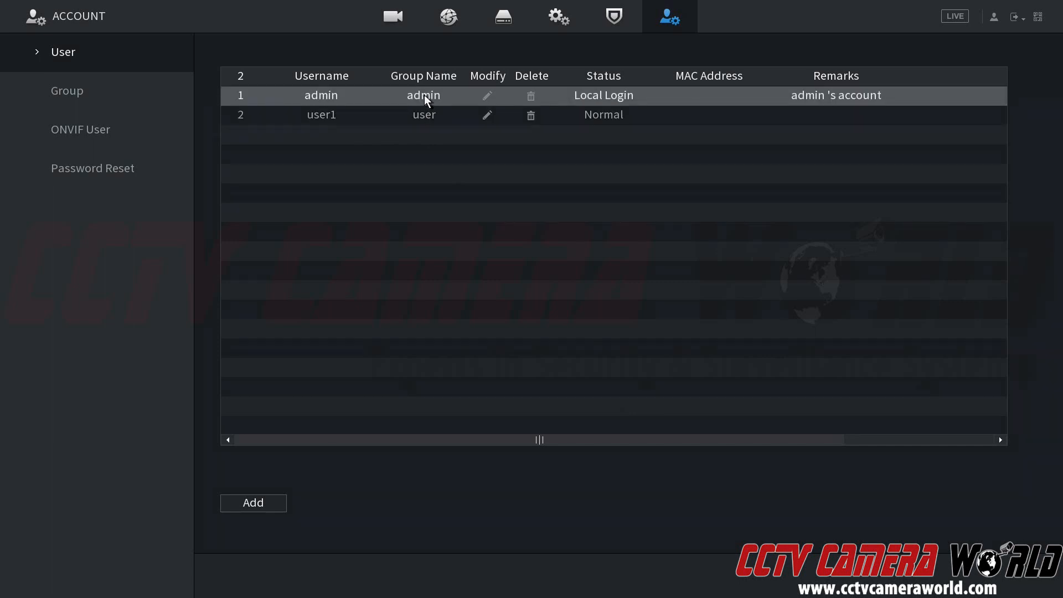
{"action": "mouse_move", "coordinate": [491, 99]}
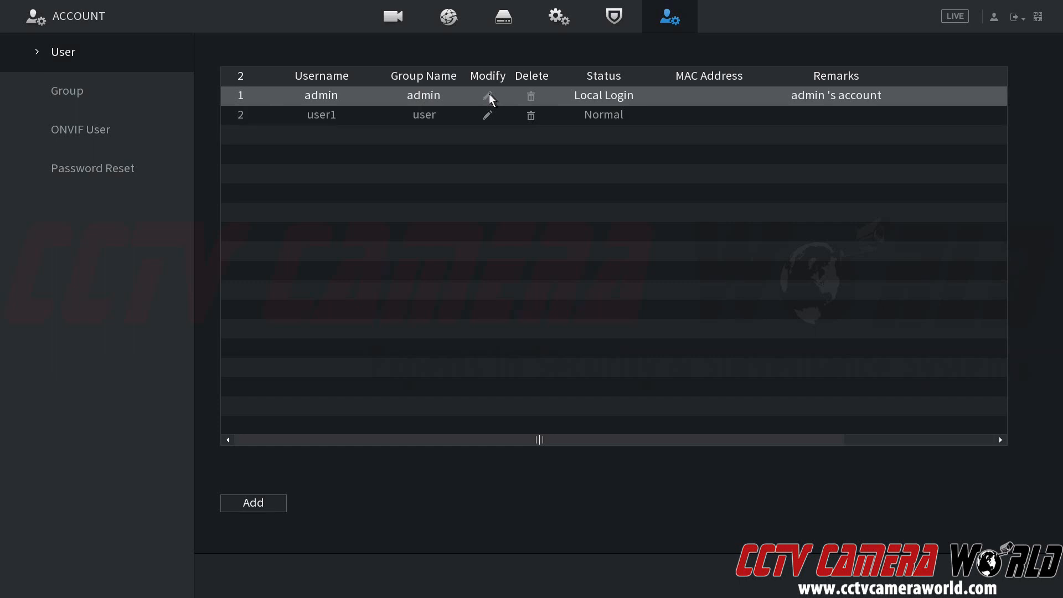
{"action": "left_click", "coordinate": [487, 95]}
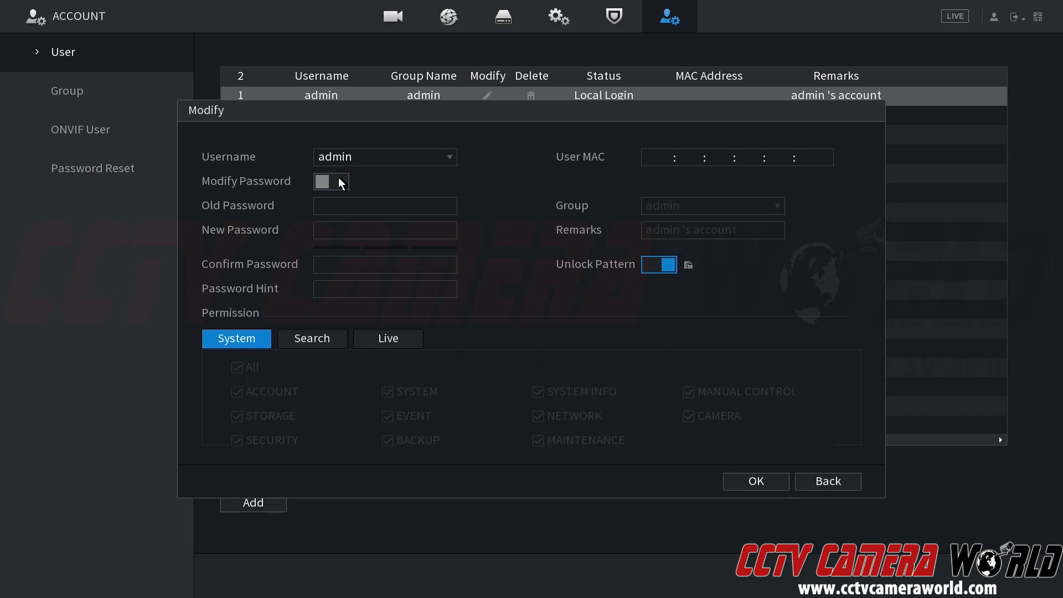
Enable Modify Password for admin, enter the old password and begin the new one.
{"action": "left_click", "coordinate": [330, 180]}
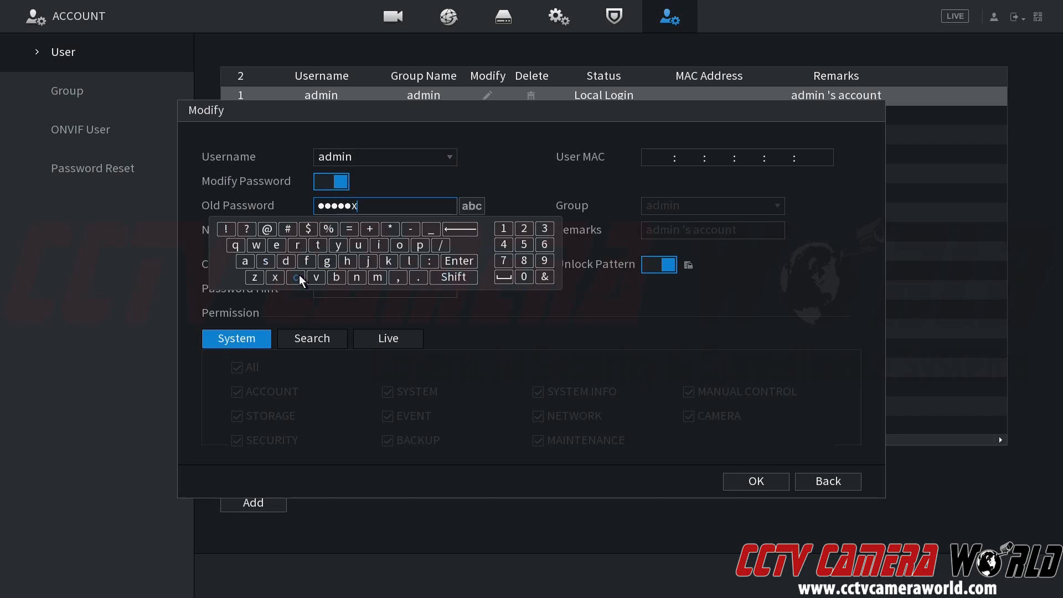
{"action": "left_click", "coordinate": [347, 260]}
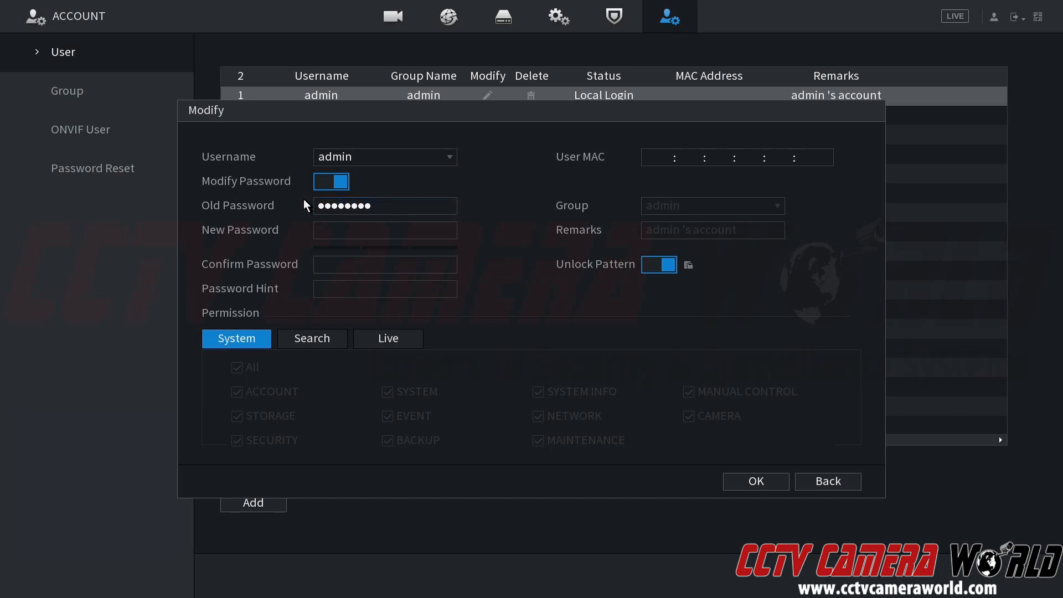
{"action": "left_click", "coordinate": [384, 230]}
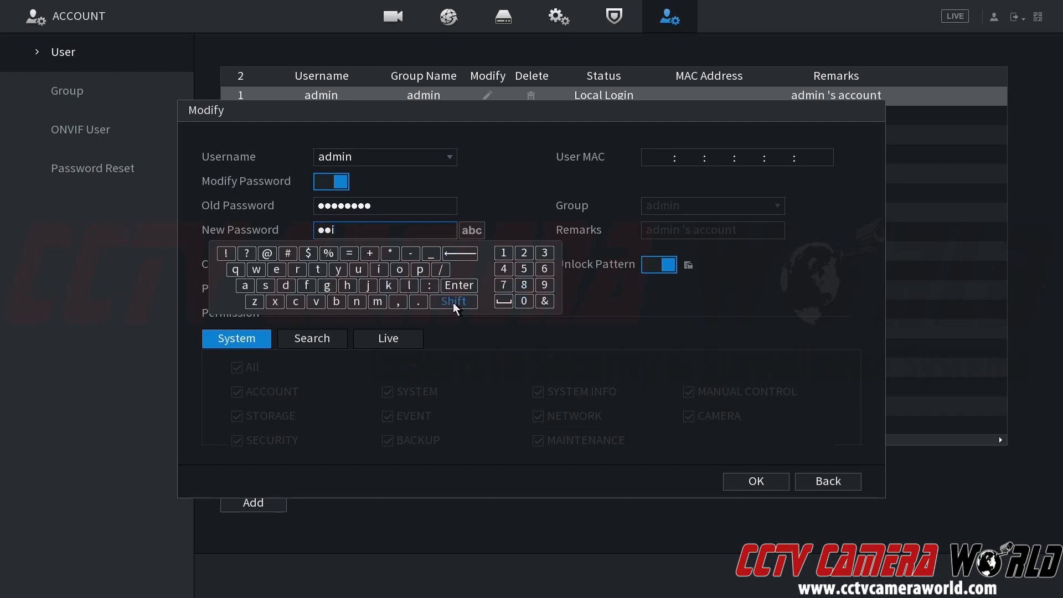
Finish admin's new password and retype it in Confirm Password, including a capital letter.
{"action": "left_click", "coordinate": [317, 285]}
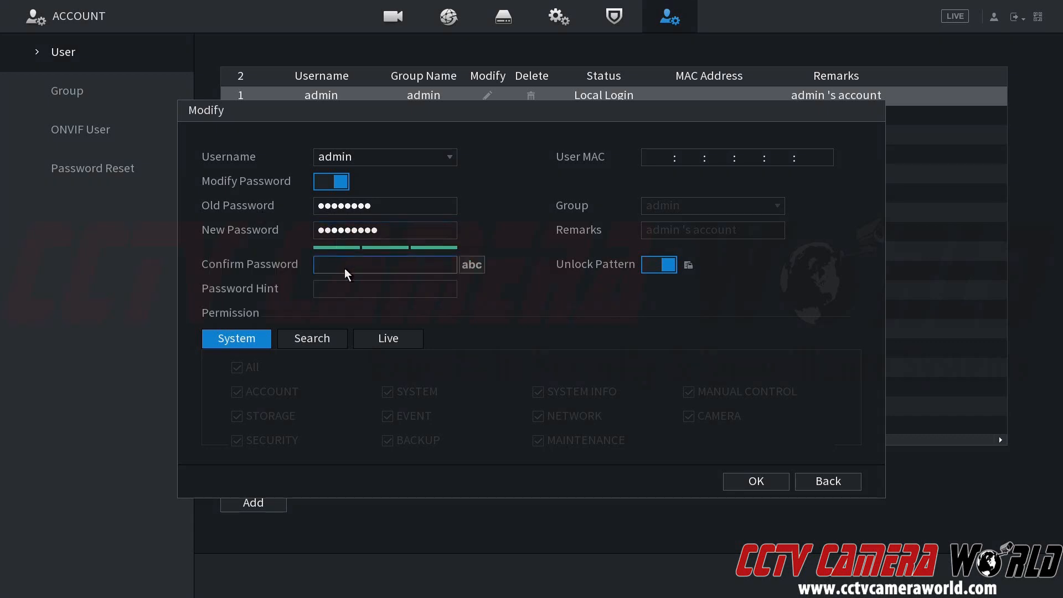
{"action": "left_click", "coordinate": [380, 264]}
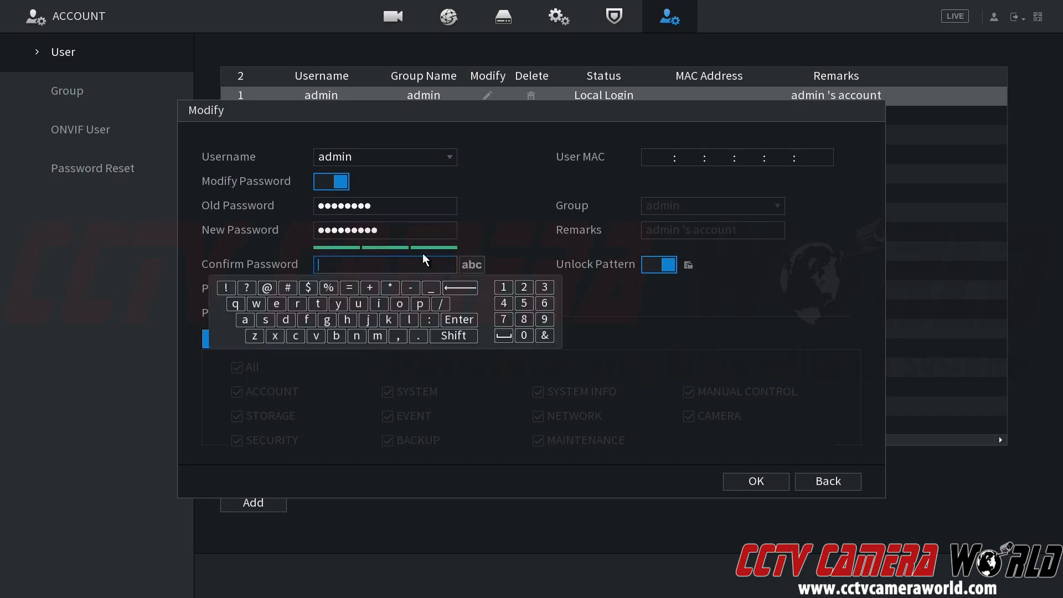
{"action": "mouse_move", "coordinate": [404, 261]}
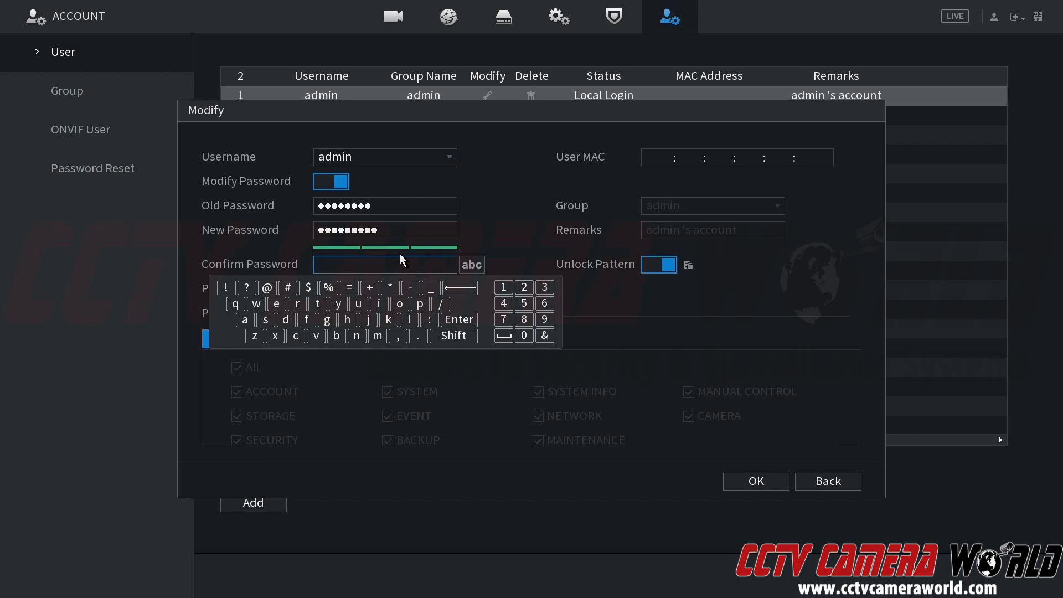
{"action": "left_click", "coordinate": [523, 334]}
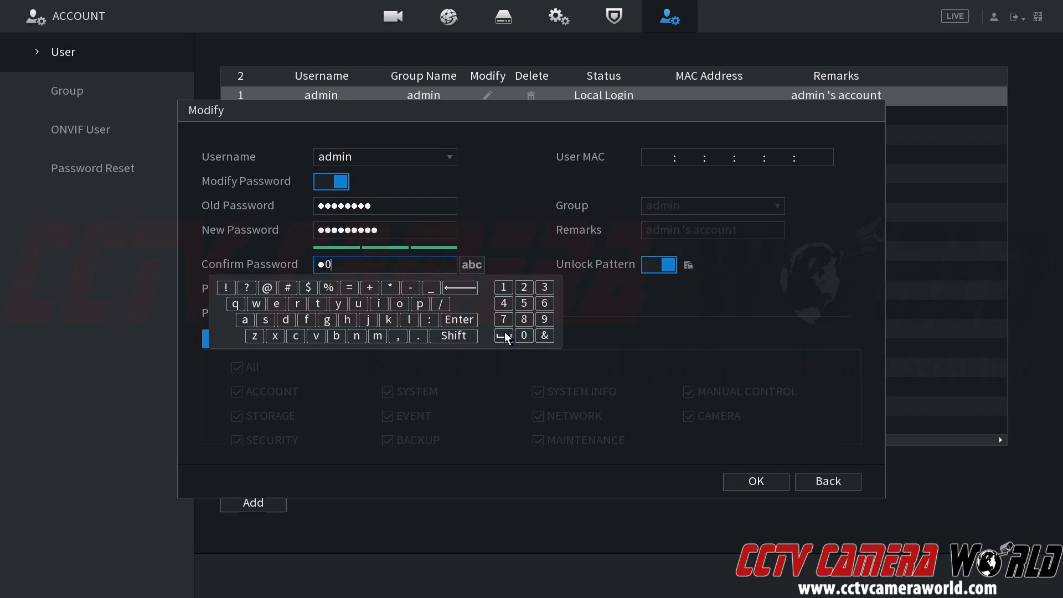
{"action": "left_click", "coordinate": [453, 336]}
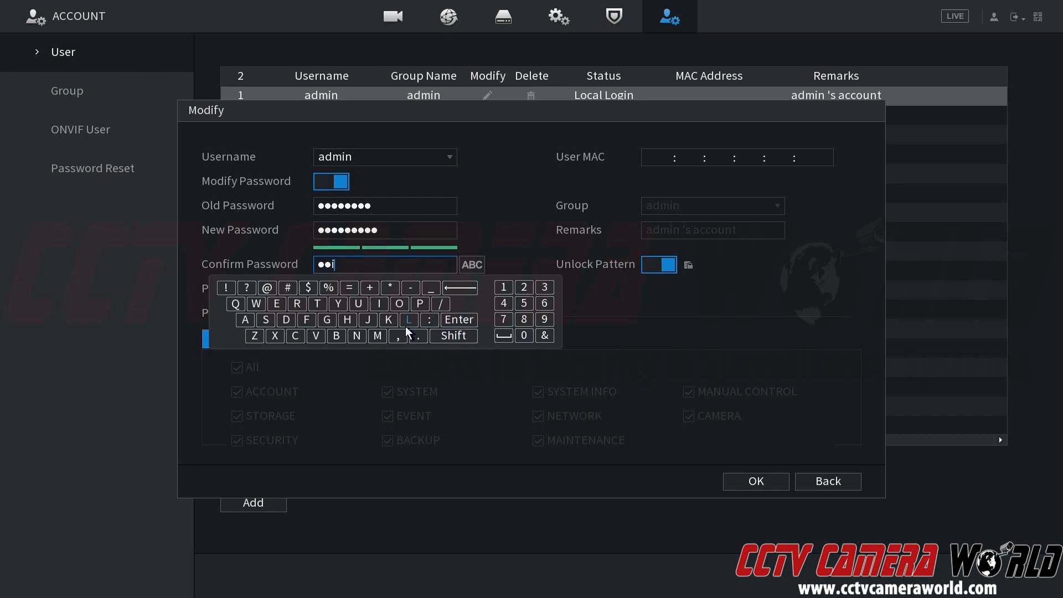
{"action": "left_click", "coordinate": [454, 335]}
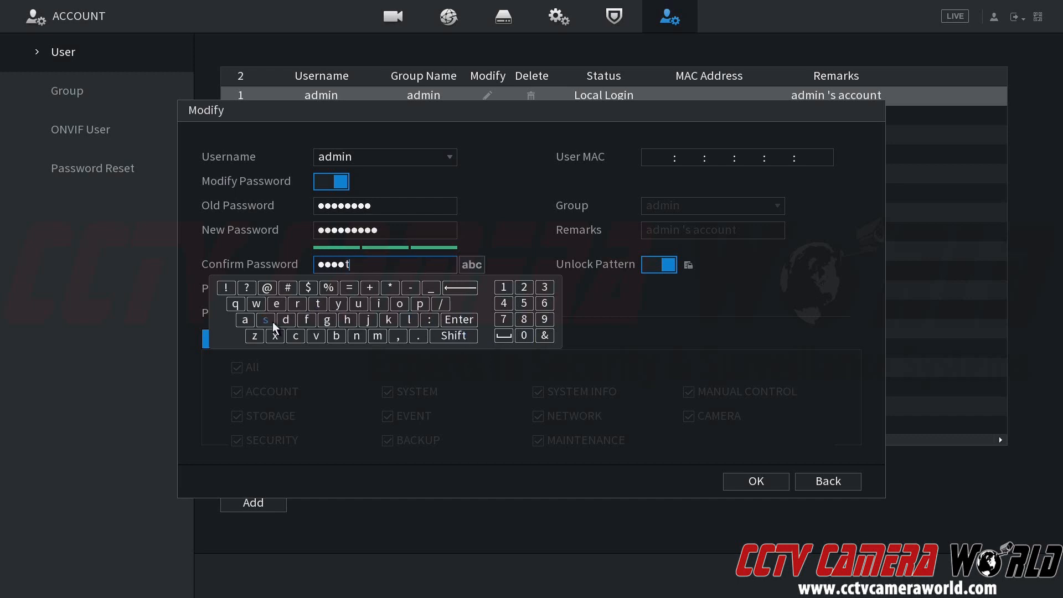
{"action": "left_click", "coordinate": [347, 319]}
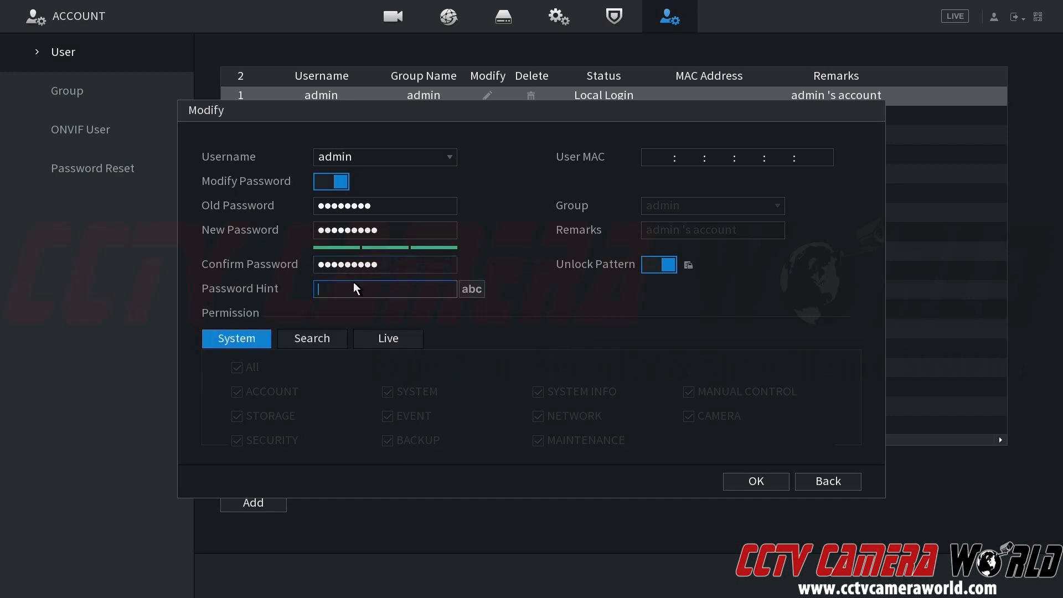
{"action": "mouse_move", "coordinate": [430, 290]}
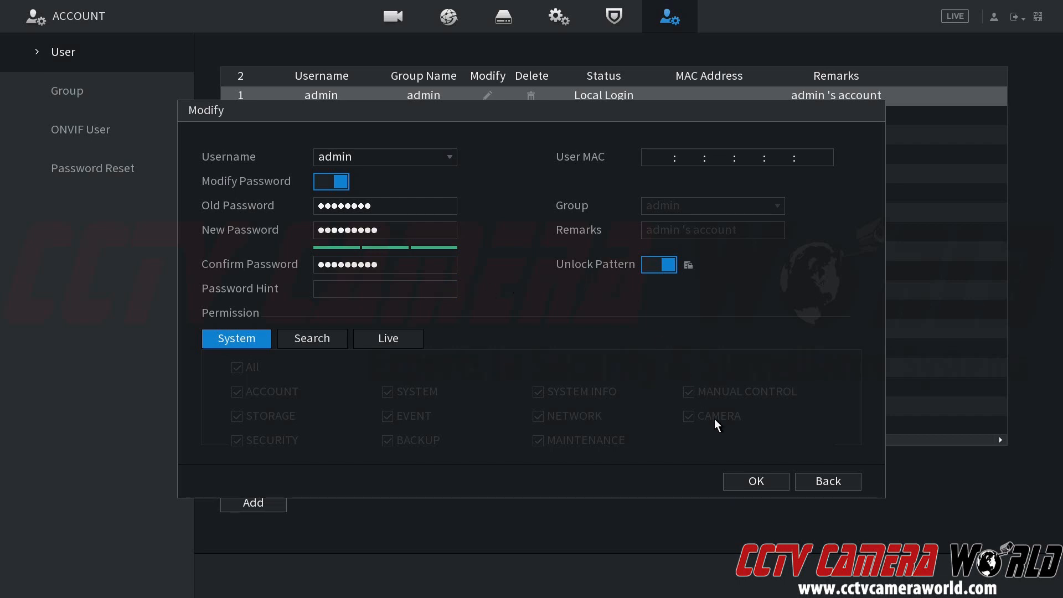
{"action": "mouse_move", "coordinate": [618, 421]}
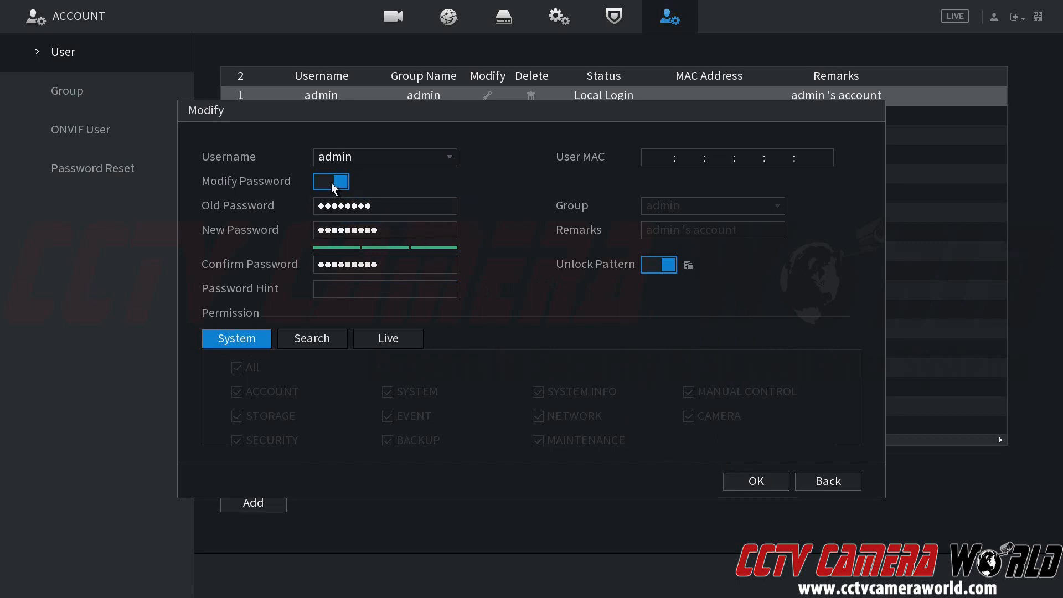
{"action": "left_click", "coordinate": [384, 206]}
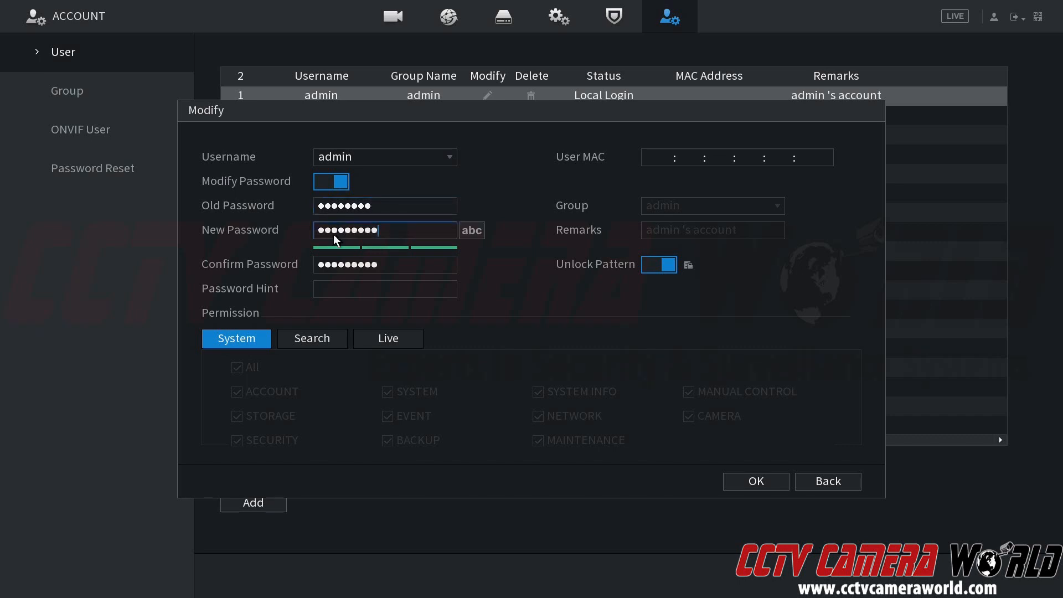
{"action": "left_click", "coordinate": [384, 263]}
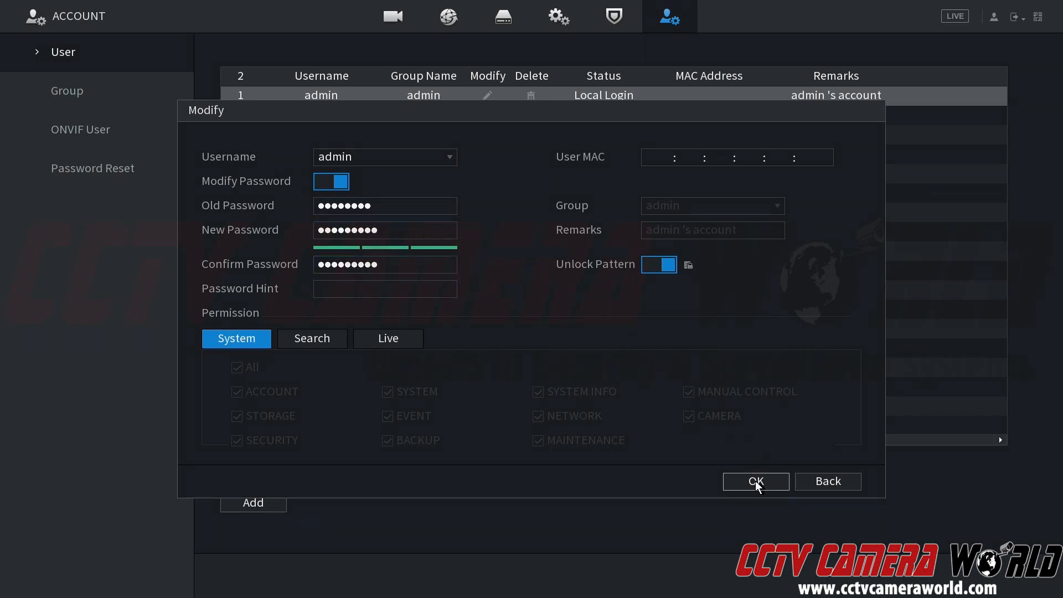
{"action": "left_click", "coordinate": [756, 482]}
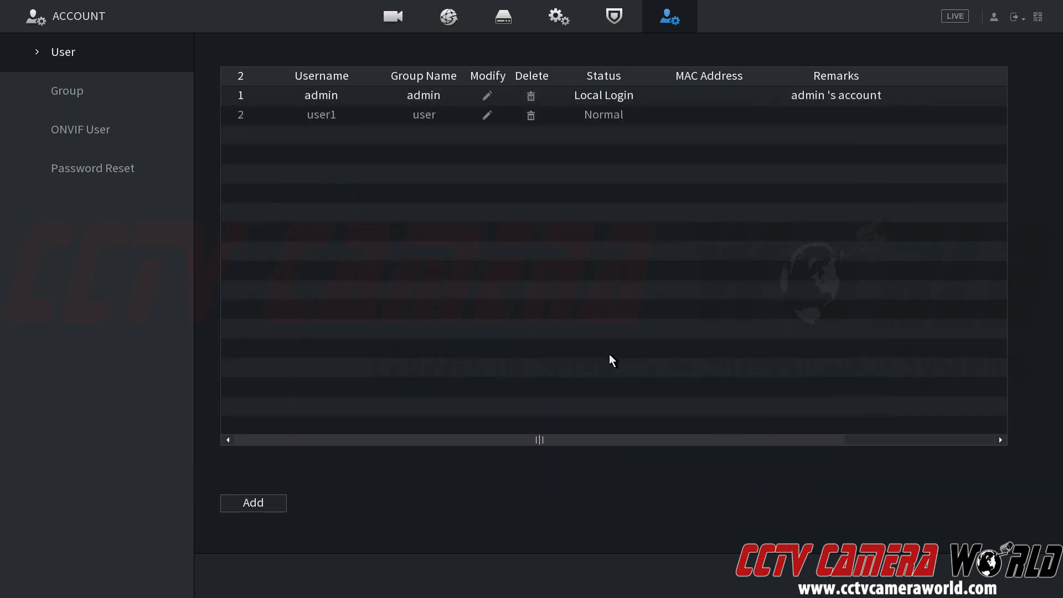
{"action": "mouse_move", "coordinate": [541, 228]}
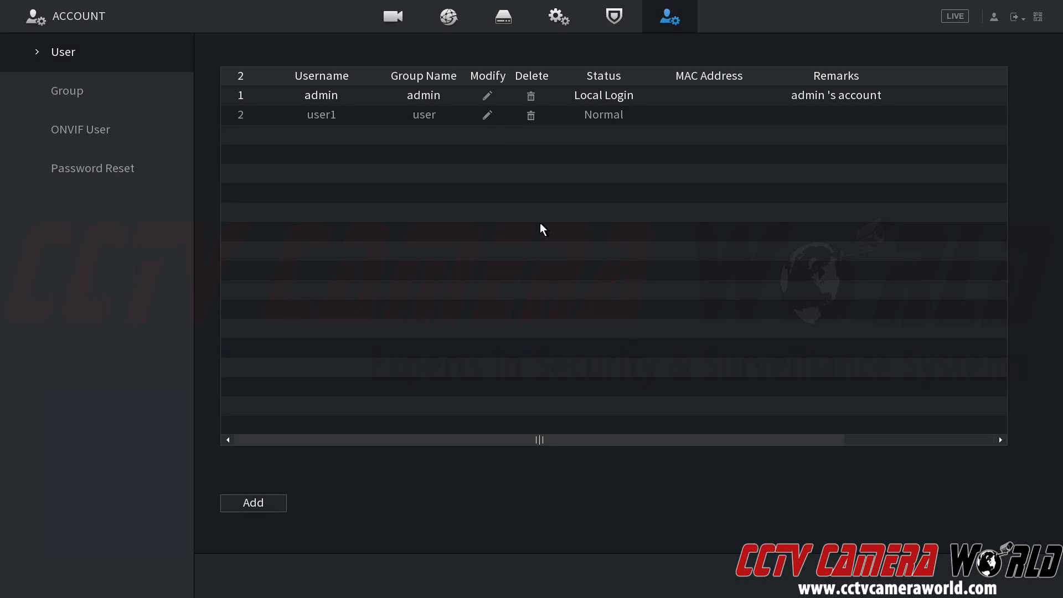
{"action": "mouse_move", "coordinate": [494, 97]}
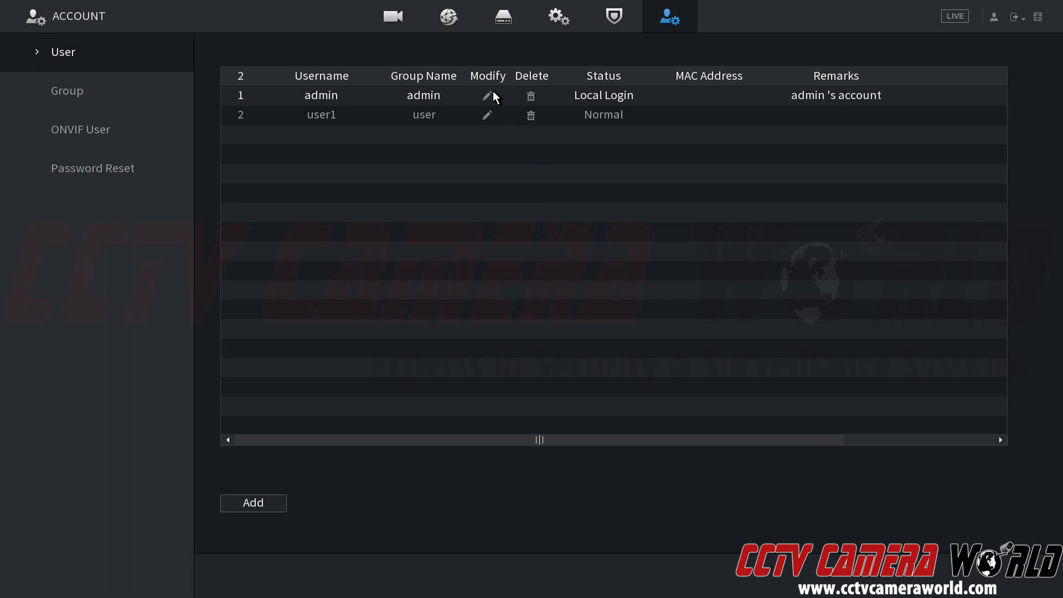
Reopen the admin account's Modify settings from the user list.
{"action": "left_click", "coordinate": [488, 95]}
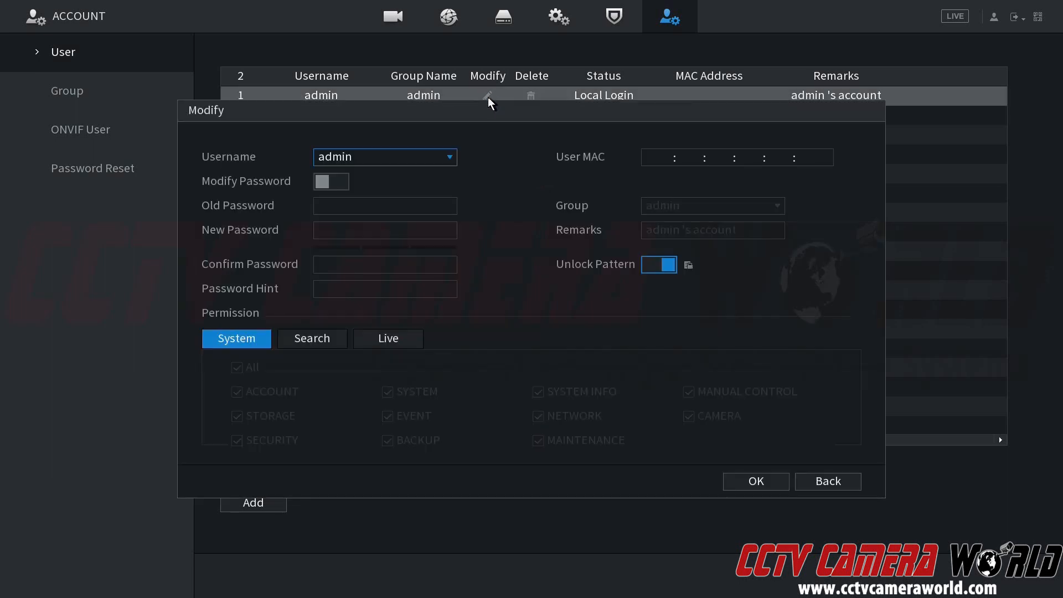
{"action": "mouse_move", "coordinate": [607, 281]}
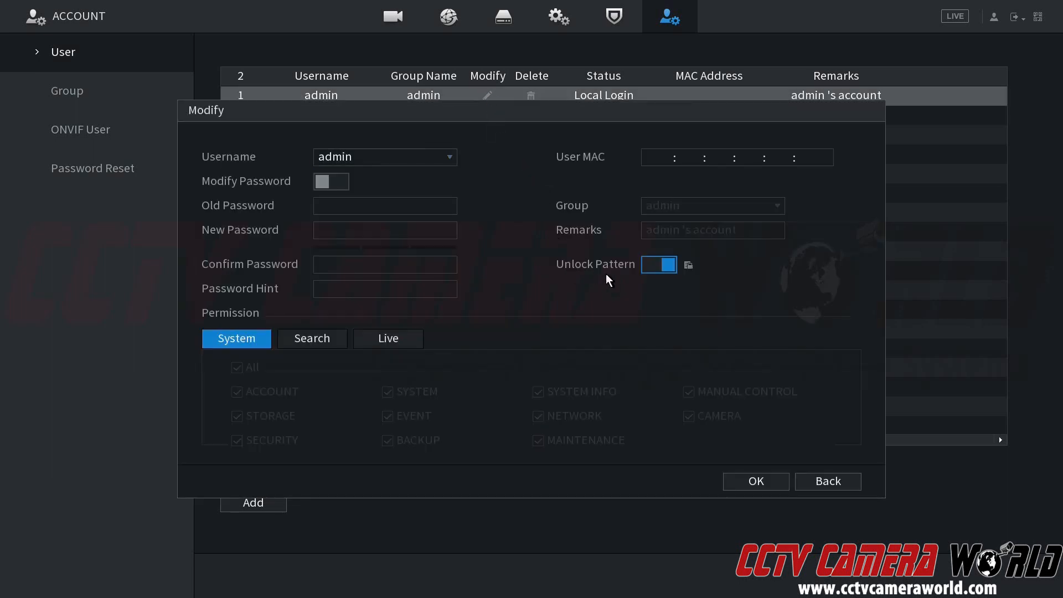
{"action": "mouse_move", "coordinate": [657, 276]}
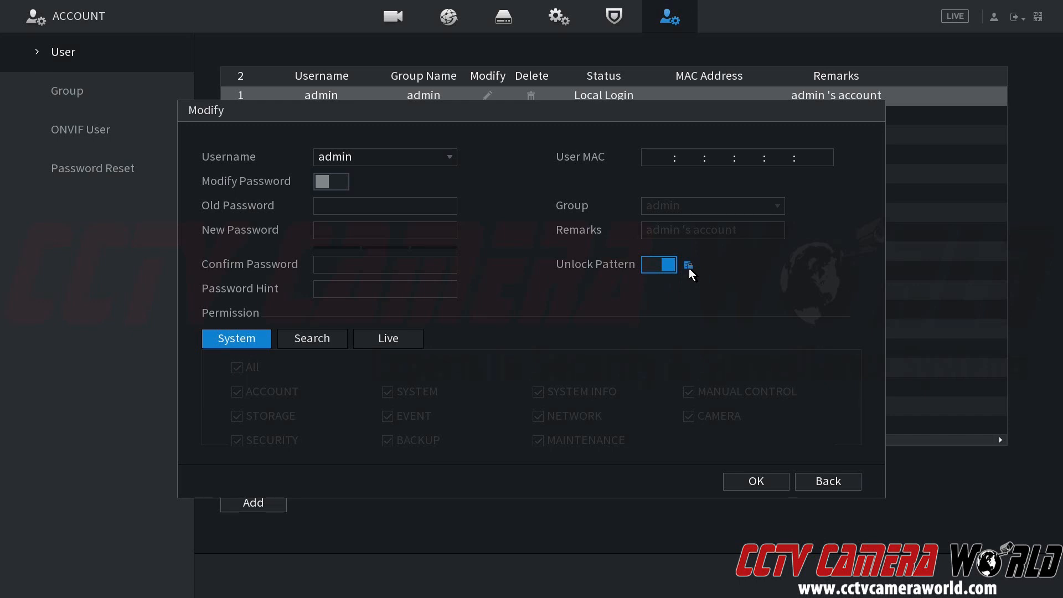
Draw a new unlock pattern for admin on the pattern grid.
{"action": "left_click", "coordinate": [688, 265]}
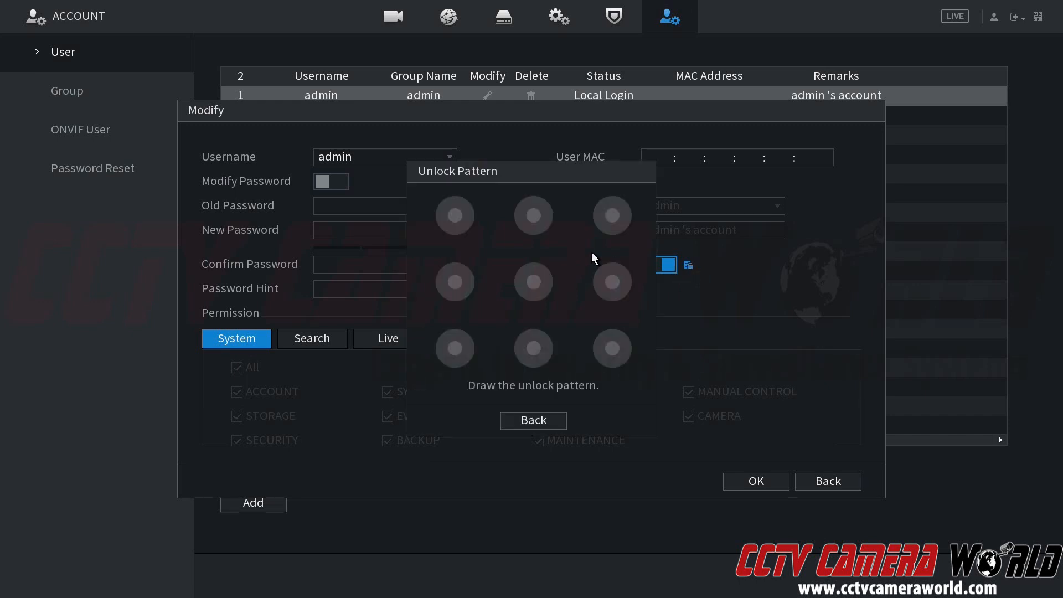
{"action": "left_click", "coordinate": [454, 214]}
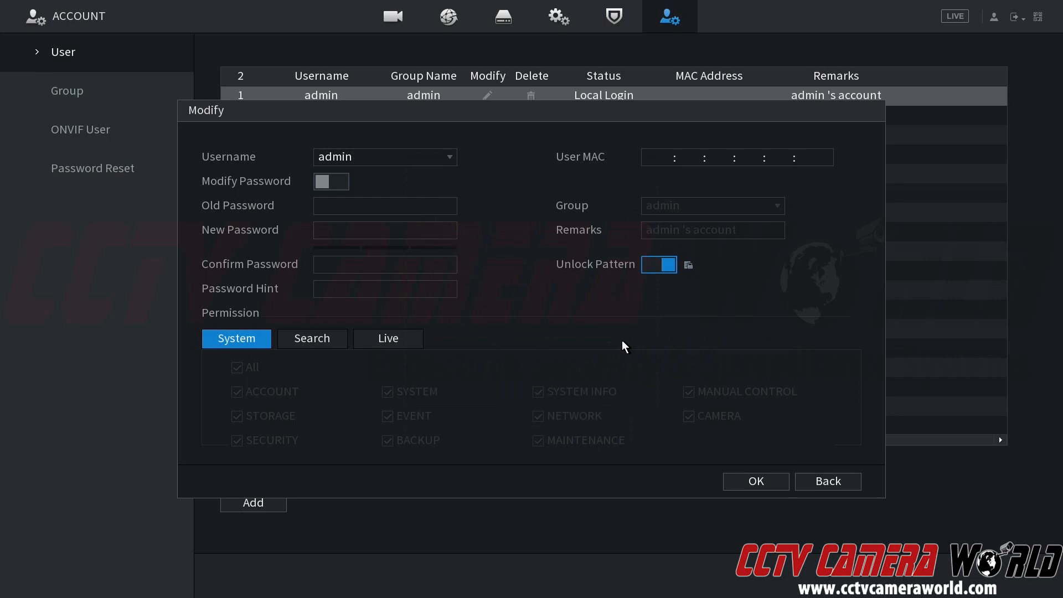
{"action": "mouse_move", "coordinate": [716, 427]}
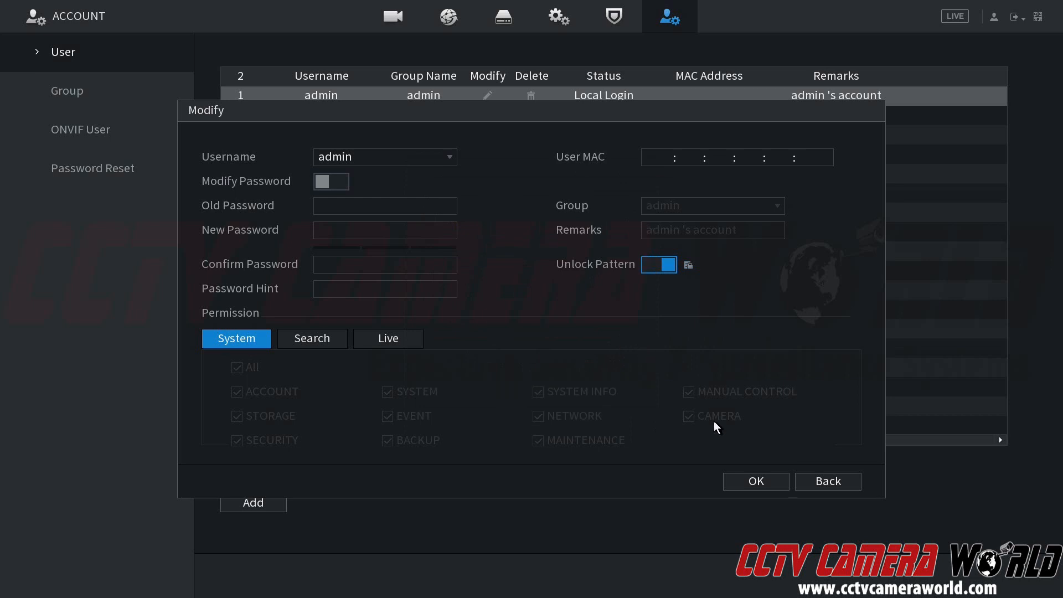
Confirm the admin Modify dialog with OK to save the changes.
{"action": "left_click", "coordinate": [754, 481]}
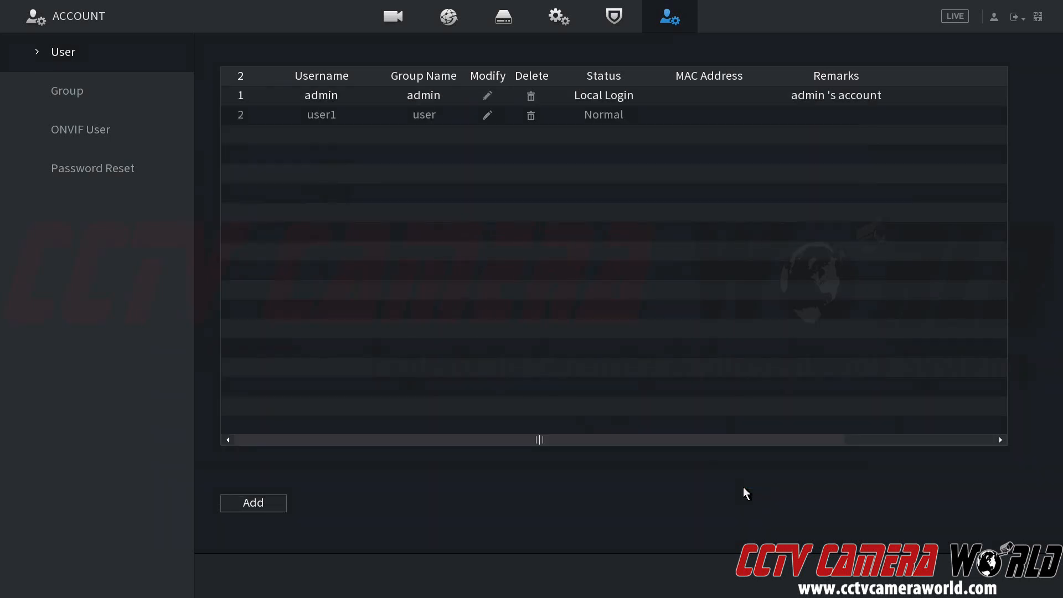
{"action": "mouse_move", "coordinate": [569, 312]}
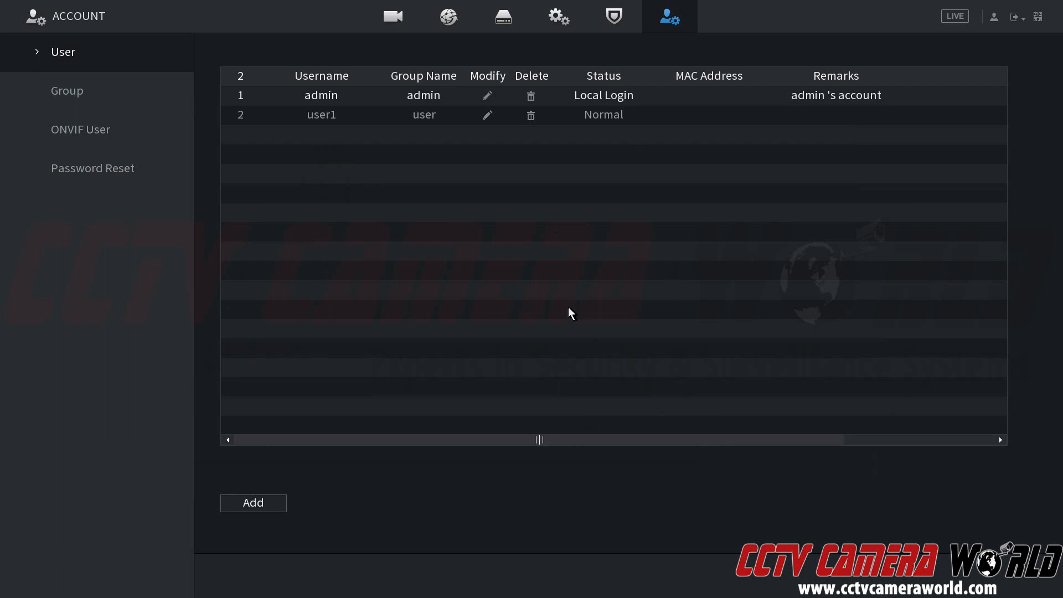
{"action": "mouse_move", "coordinate": [486, 117]}
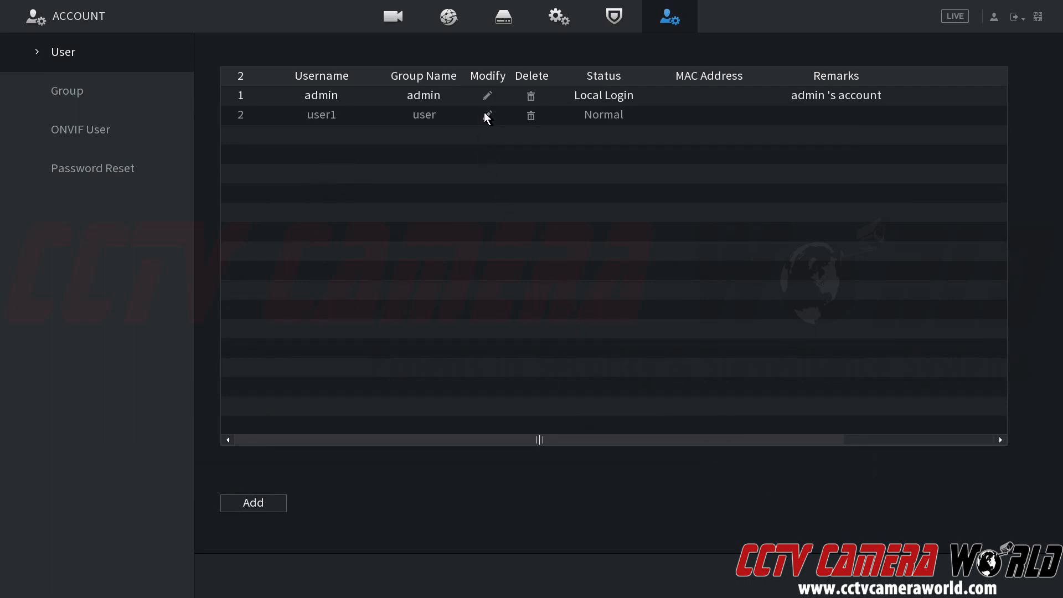
Open the user1 account's Modify settings from the user list.
{"action": "left_click", "coordinate": [487, 114]}
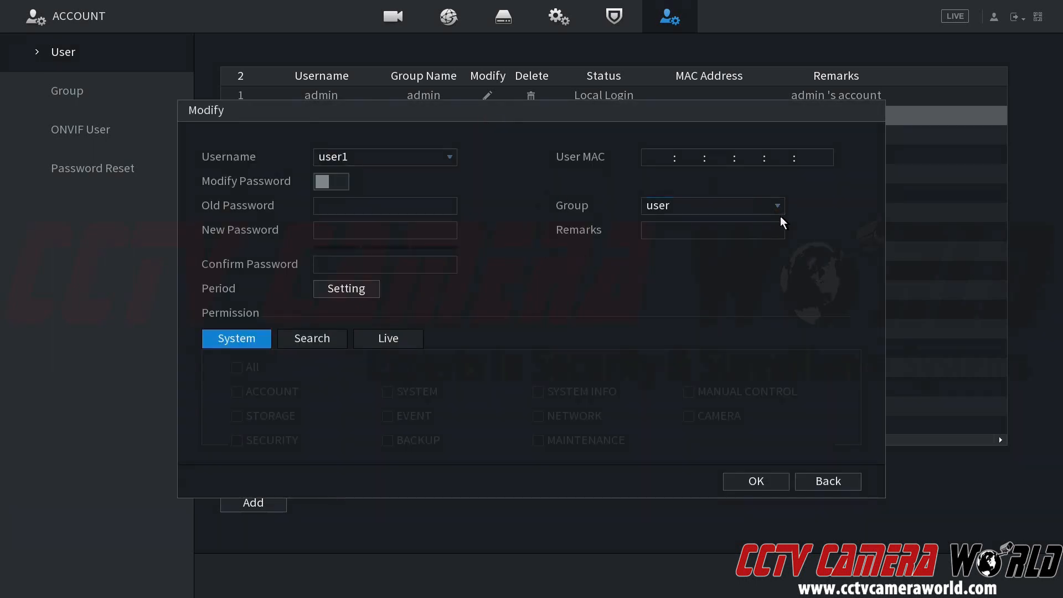
{"action": "mouse_move", "coordinate": [593, 185]}
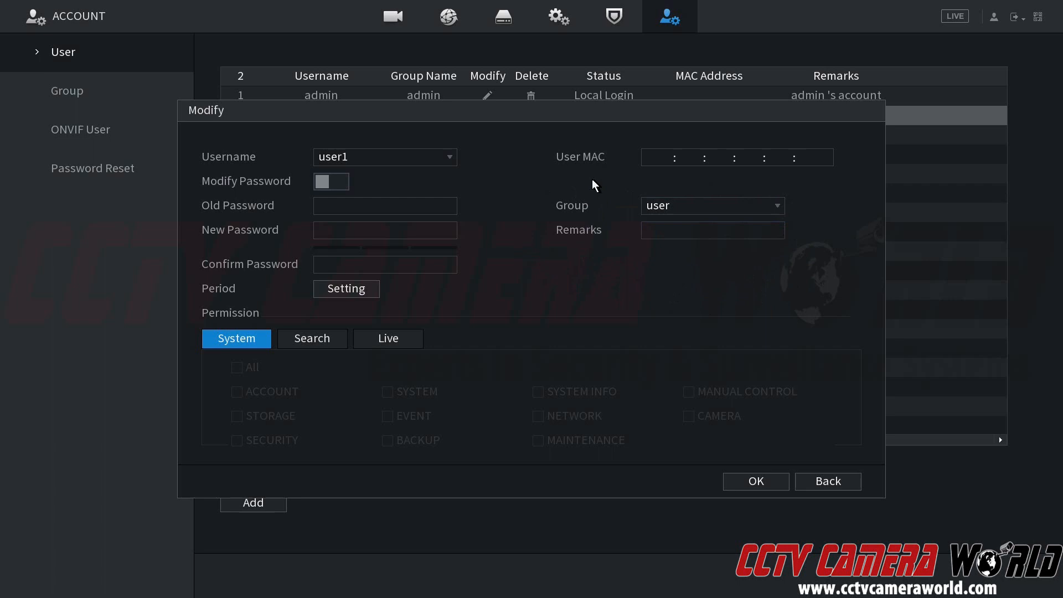
{"action": "mouse_move", "coordinate": [355, 226]}
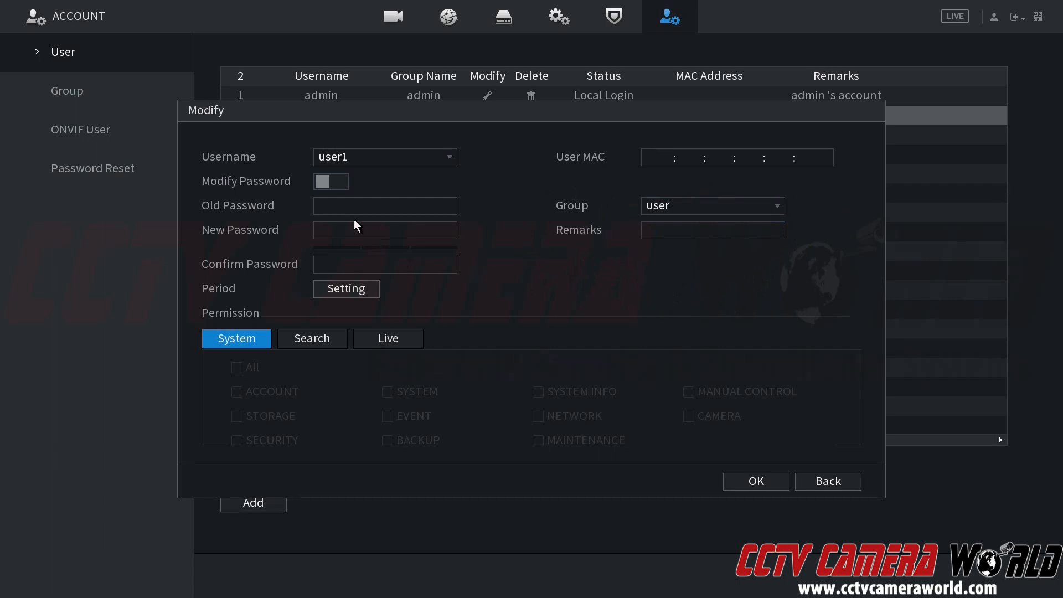
{"action": "mouse_move", "coordinate": [343, 189]}
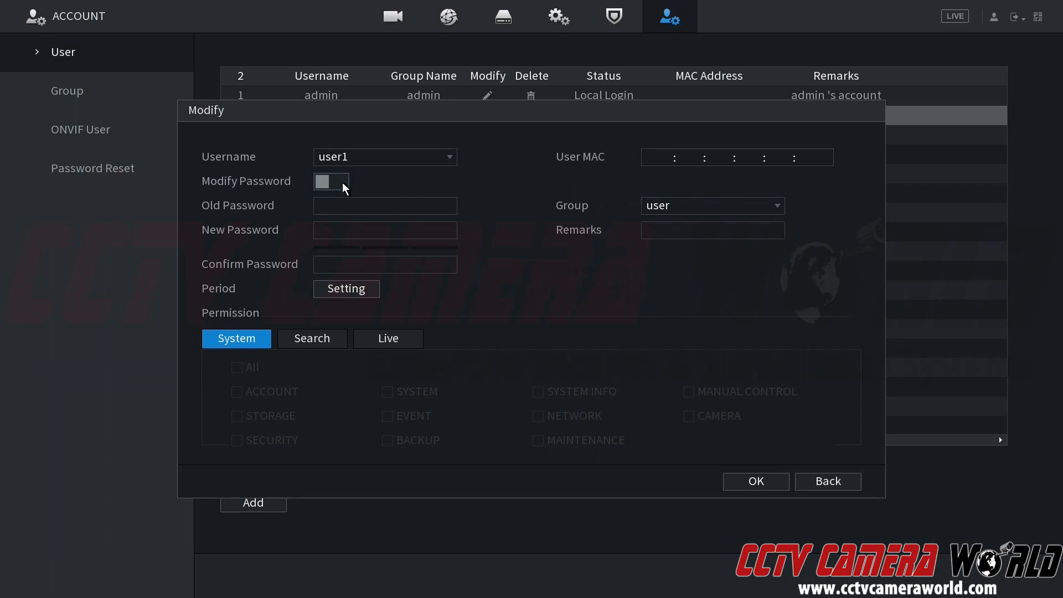
Enable Modify Password for user1 and fill old, new and confirmation passwords.
{"action": "left_click", "coordinate": [330, 181]}
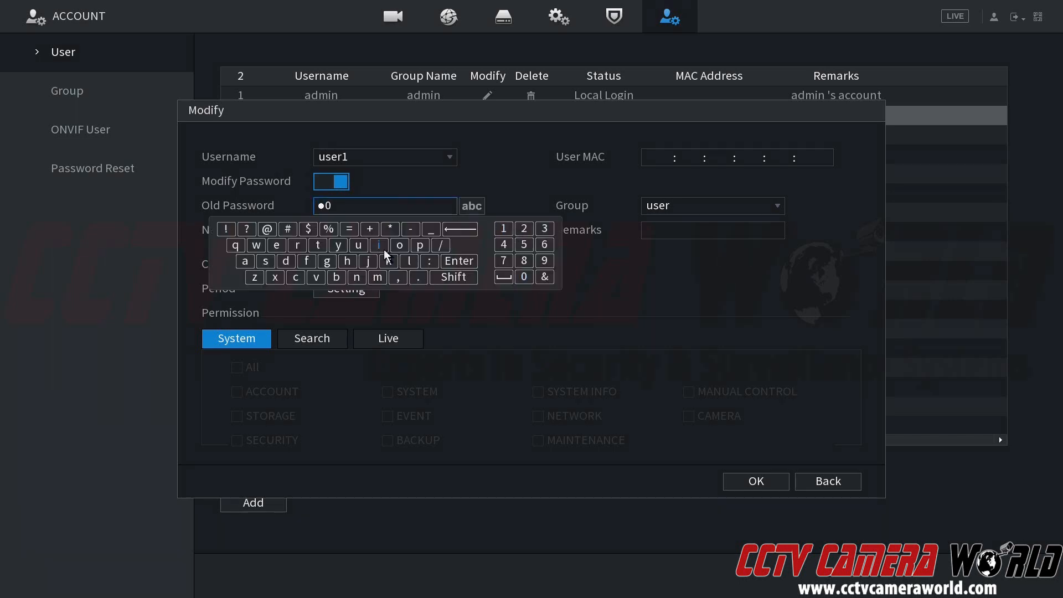
{"action": "left_click", "coordinate": [452, 277]}
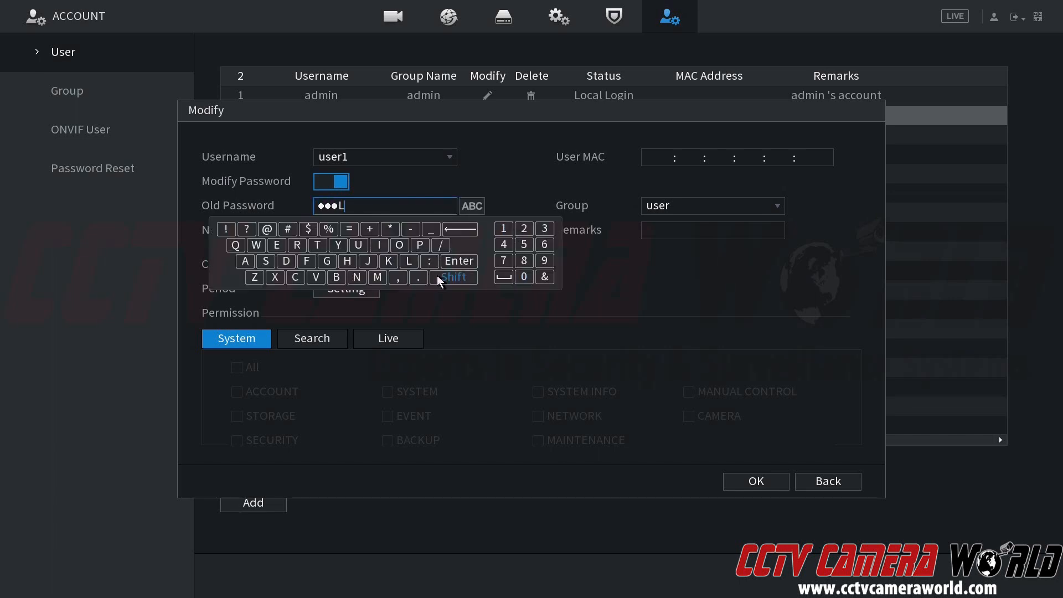
{"action": "left_click", "coordinate": [453, 279]}
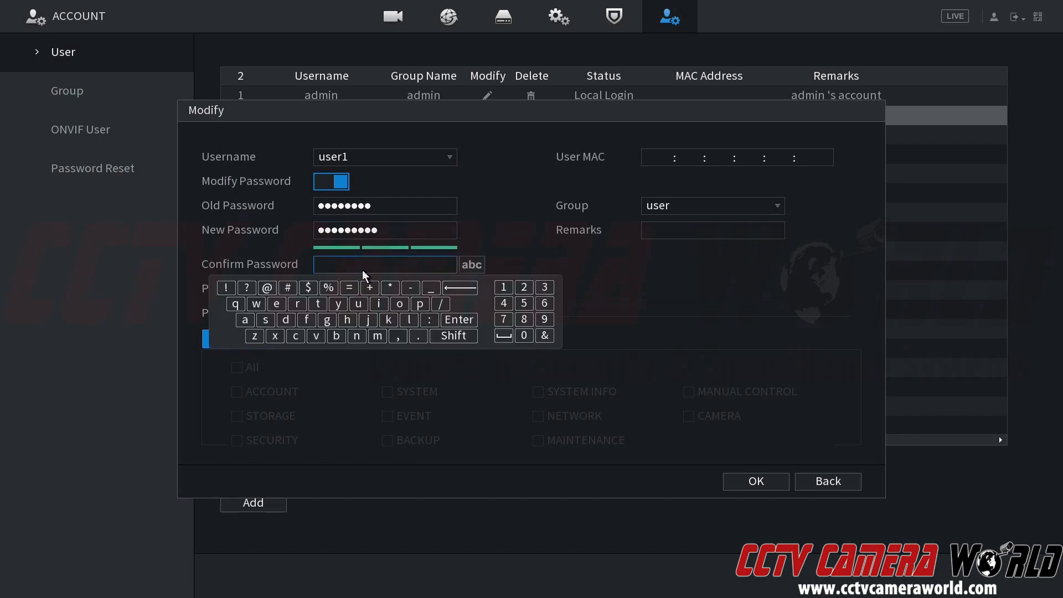
{"action": "left_click", "coordinate": [379, 303]}
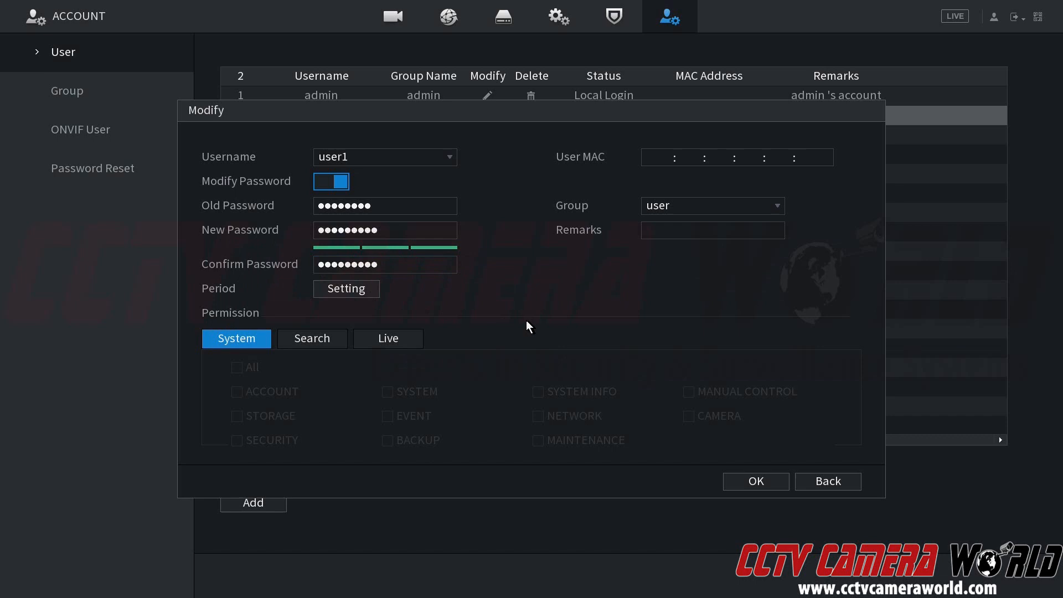
{"action": "mouse_move", "coordinate": [485, 319]}
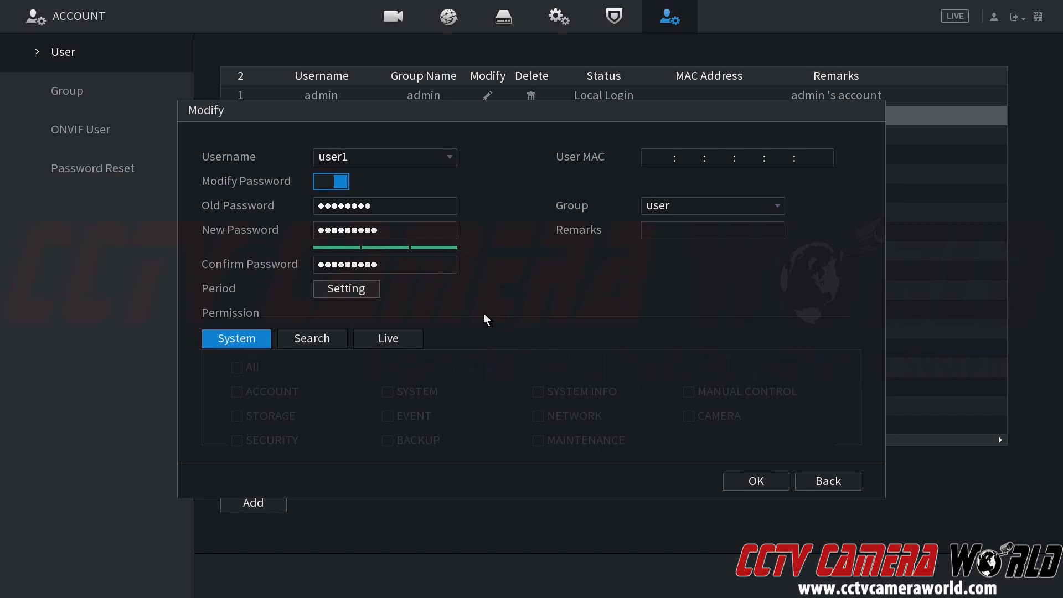
Confirm the user1 Modify dialog with OK to save the new password.
{"action": "left_click", "coordinate": [754, 482]}
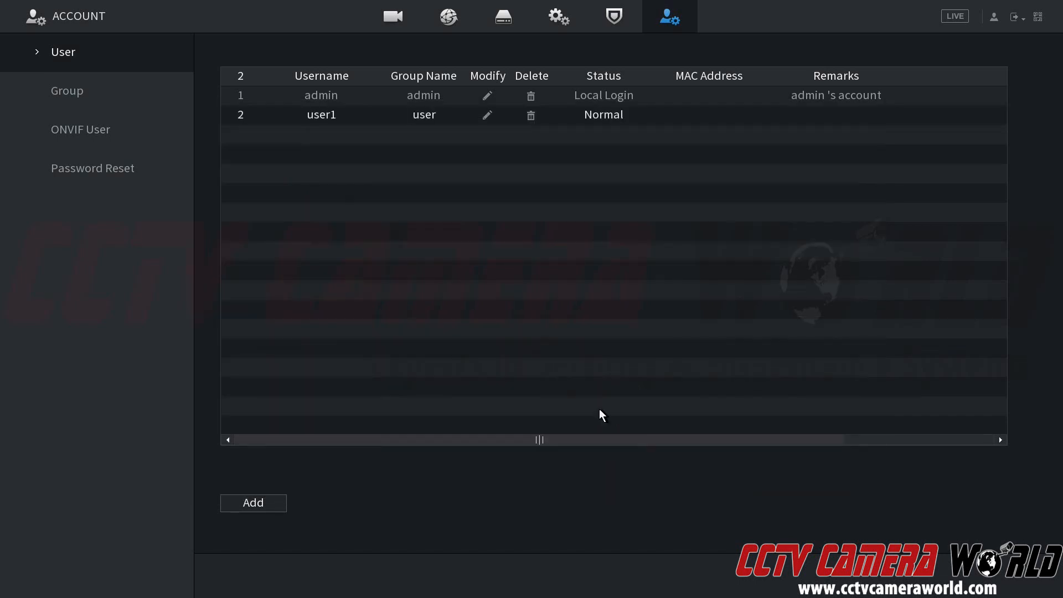
{"action": "mouse_move", "coordinate": [596, 400]}
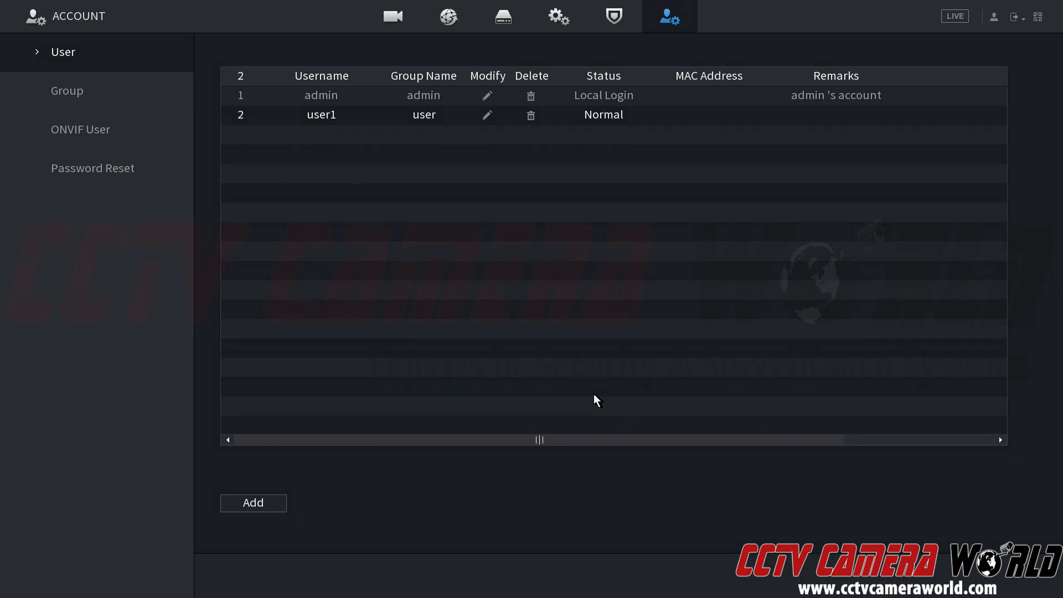
{"action": "mouse_move", "coordinate": [586, 397]}
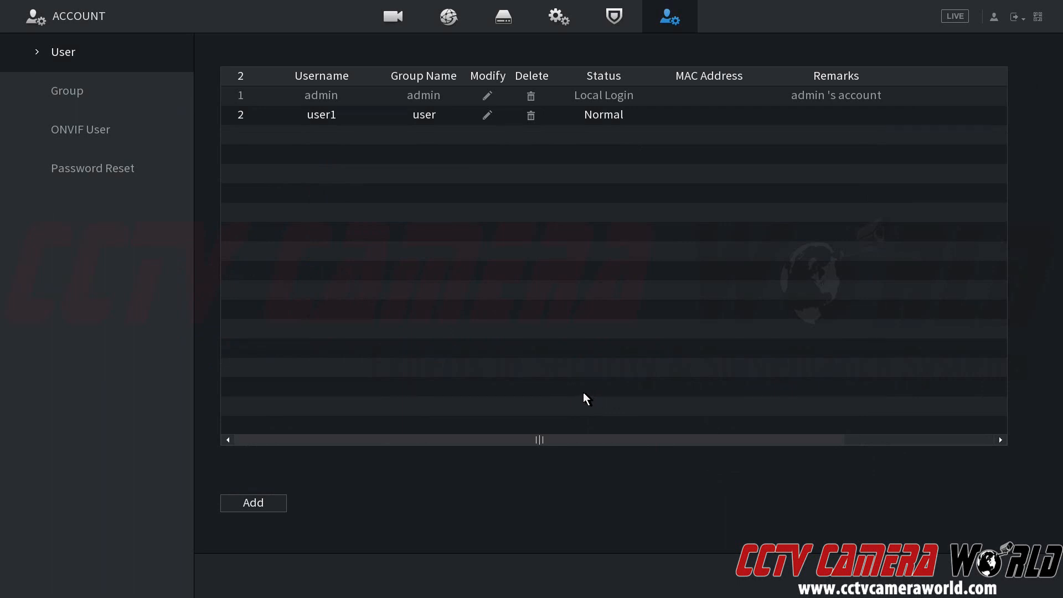
{"action": "mouse_move", "coordinate": [566, 395]}
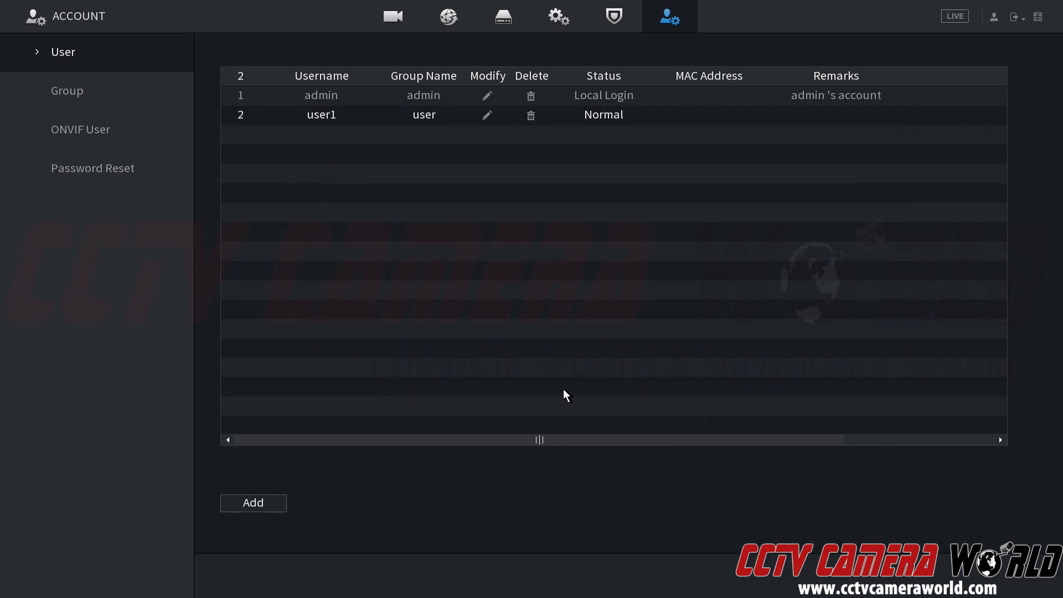